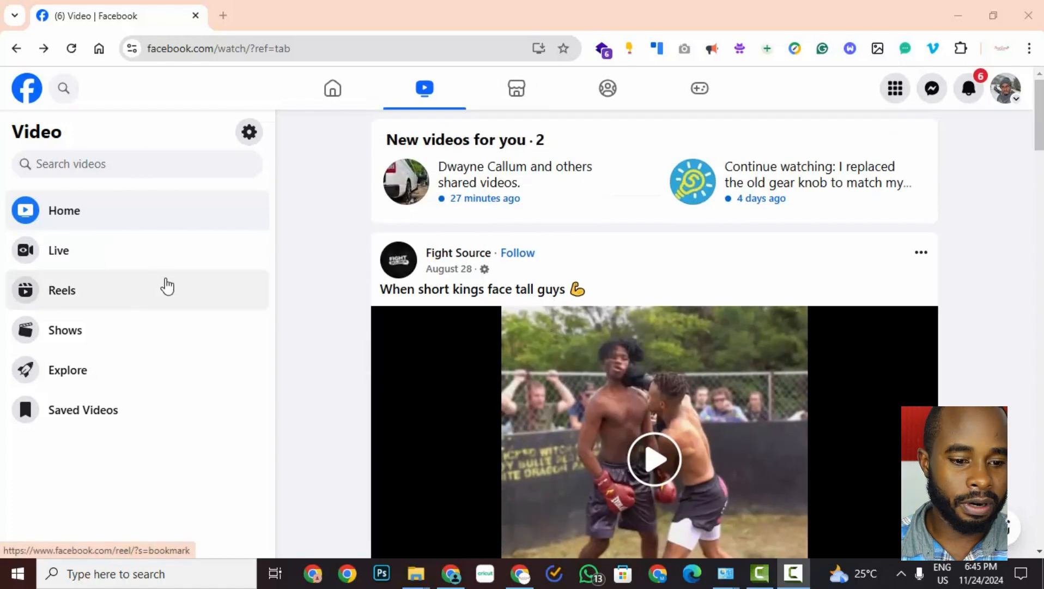
Step: Copy the link of the DJI trolley-jump reel from the Reels player's More options menu
{"action": "left_click", "coordinate": [61, 290]}
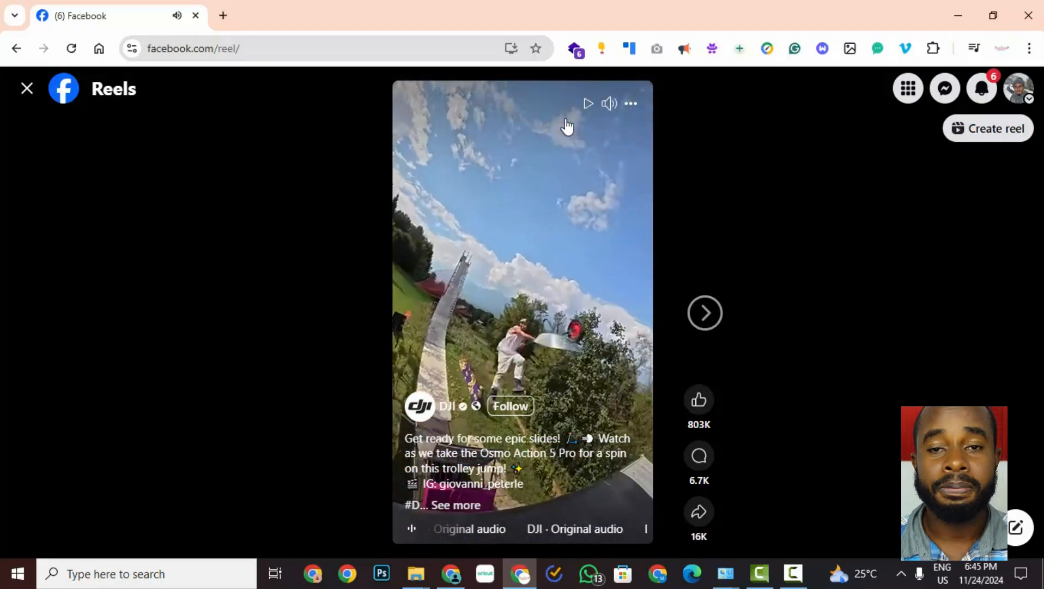
{"action": "mouse_move", "coordinate": [630, 104]}
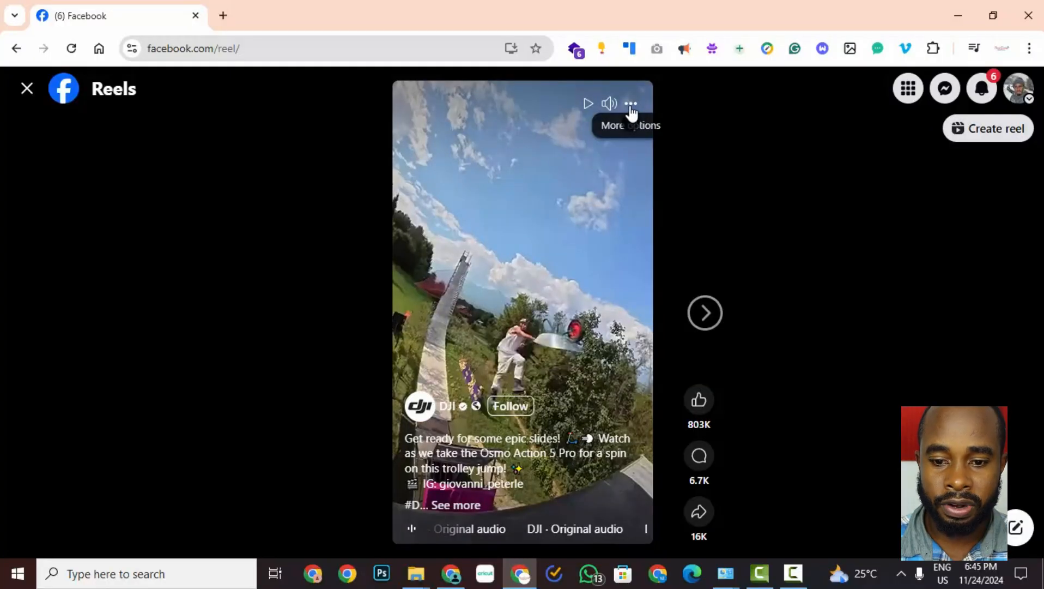
{"action": "left_click", "coordinate": [630, 103]}
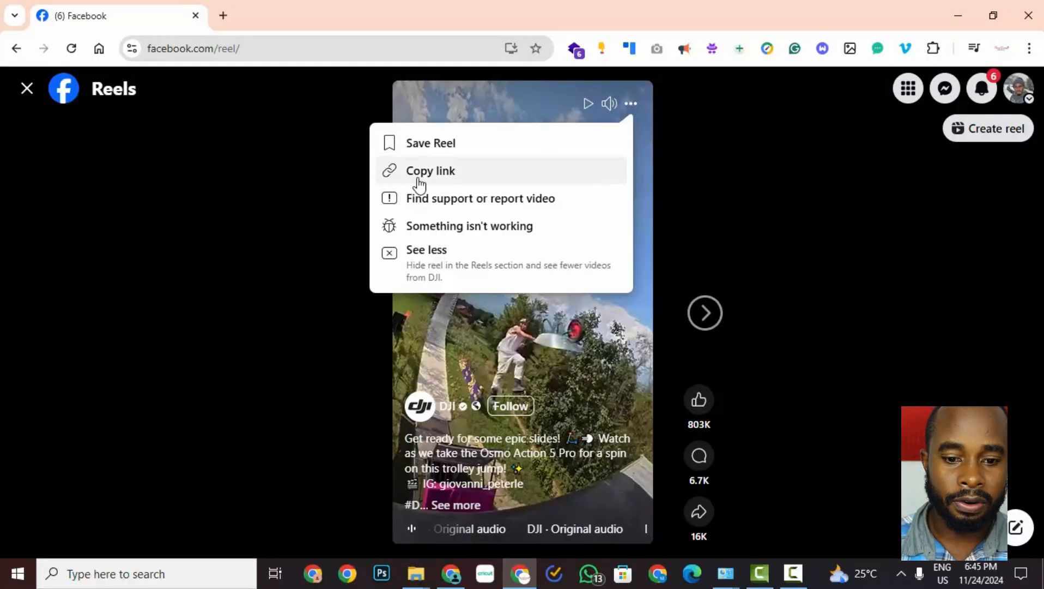
{"action": "left_click", "coordinate": [430, 170]}
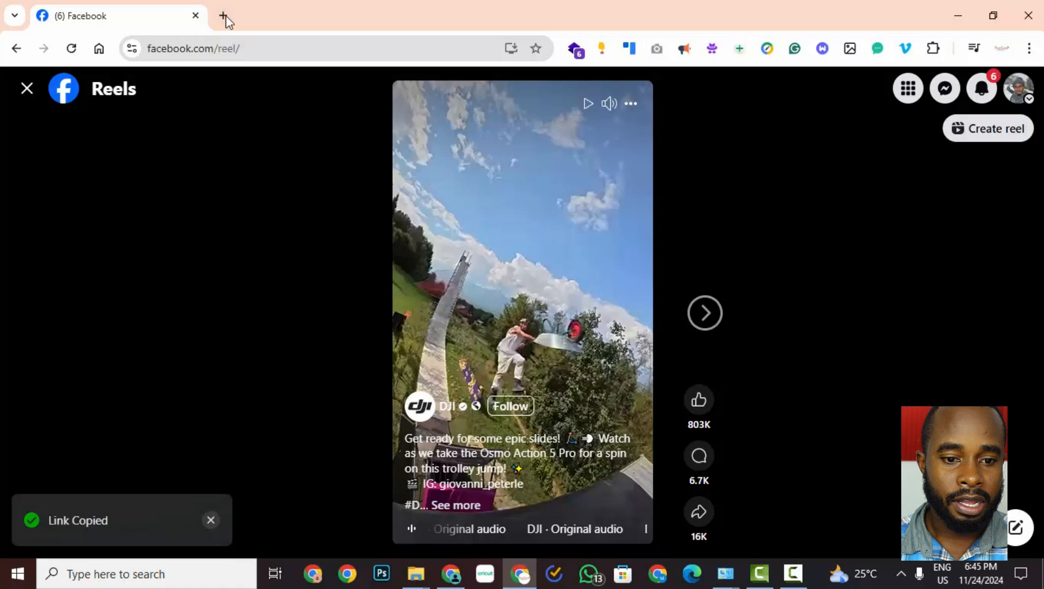
Step: Paste the reel link into fastvideosave.net in a new tab and request the download
{"action": "left_click", "coordinate": [224, 15]}
{"action": "type", "text": "fastvideosave.ne"}
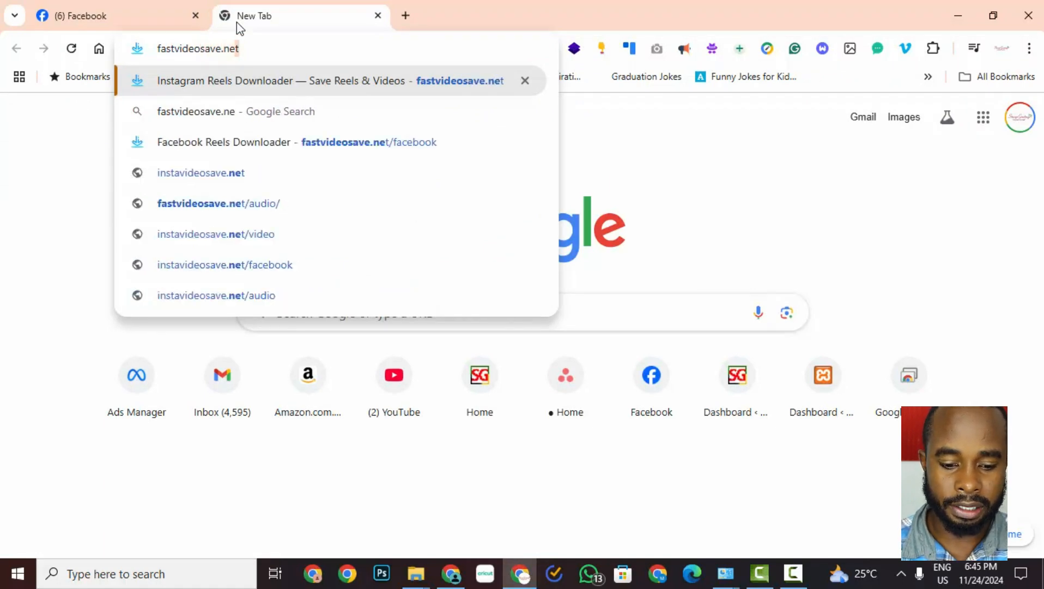
{"action": "left_click", "coordinate": [306, 81]}
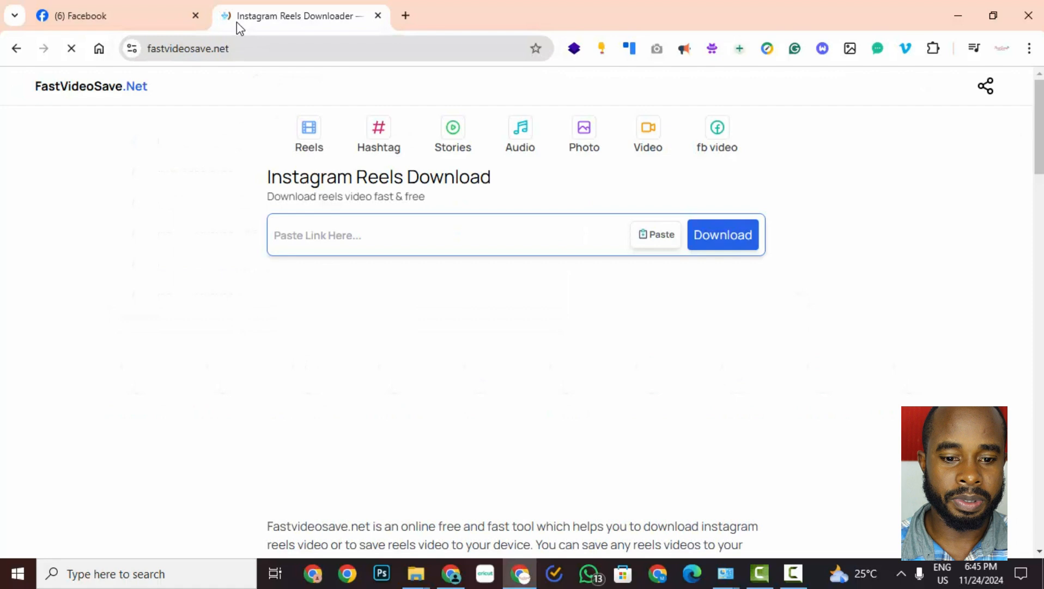
{"action": "left_click", "coordinate": [366, 236]}
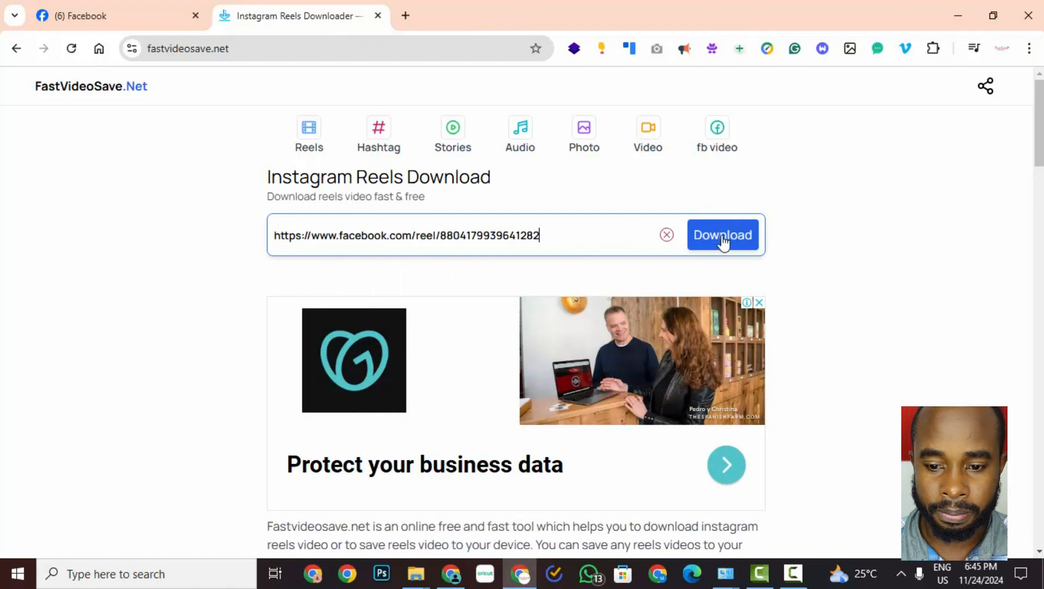
{"action": "left_click", "coordinate": [723, 234]}
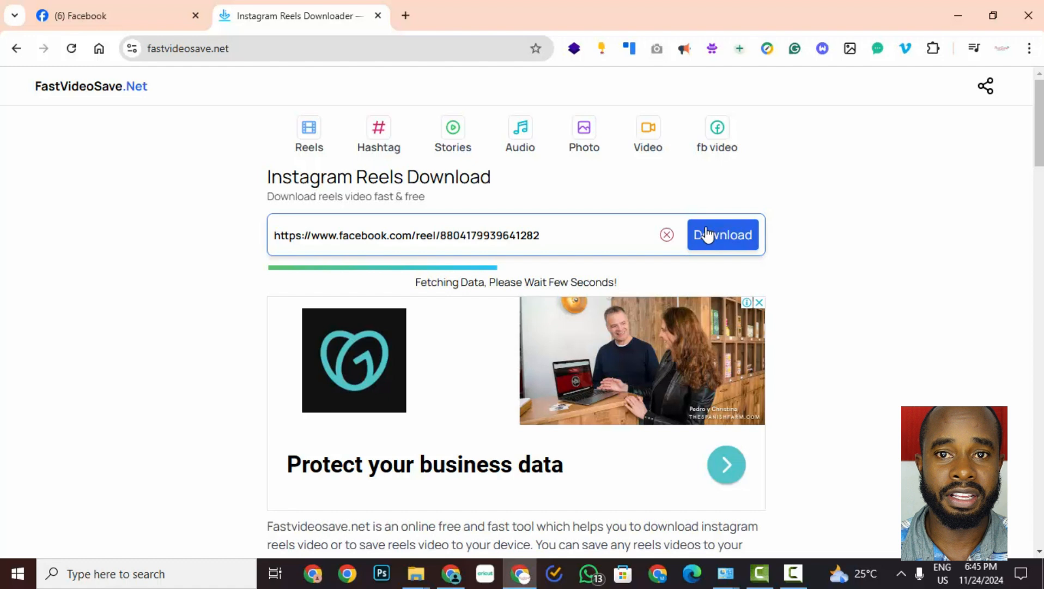
Step: Play a few seconds of the fetched reel preview, then pause it
{"action": "scroll", "scroll_direction": "down", "scroll_amount": 3}
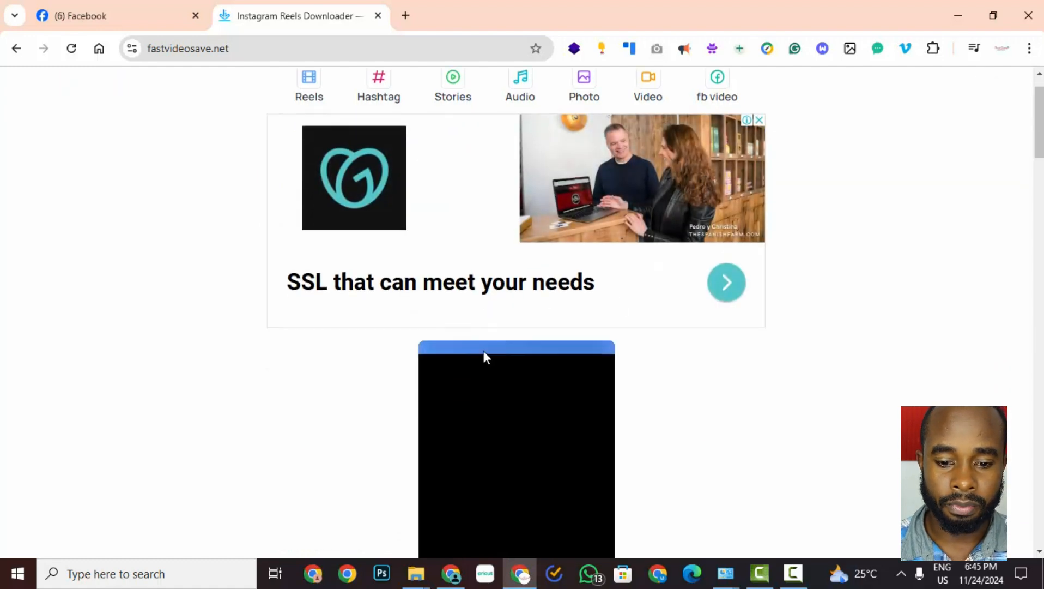
{"action": "scroll", "scroll_direction": "down", "scroll_amount": 3}
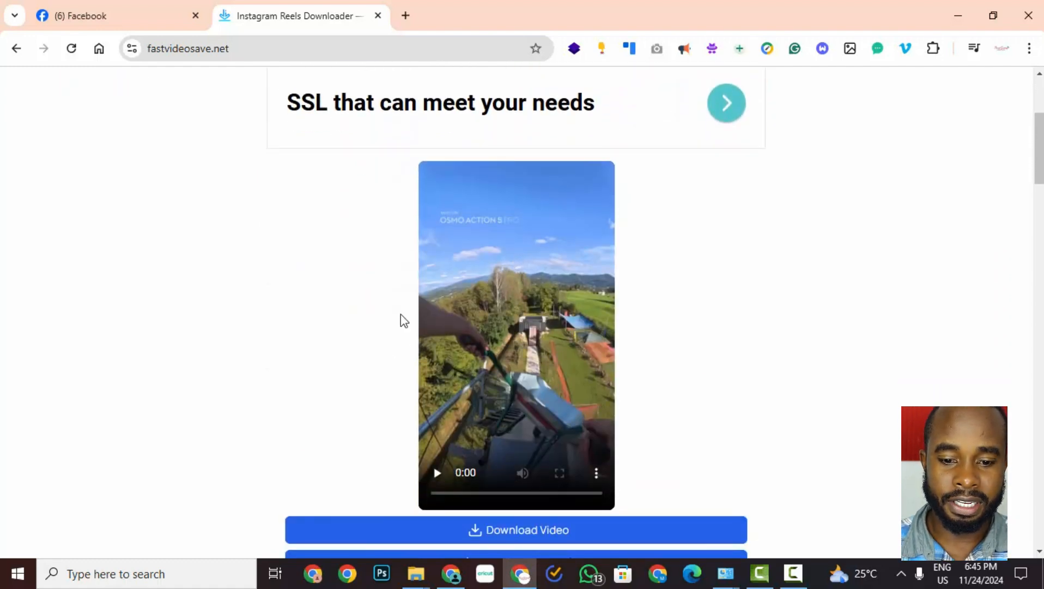
{"action": "left_click", "coordinate": [436, 473]}
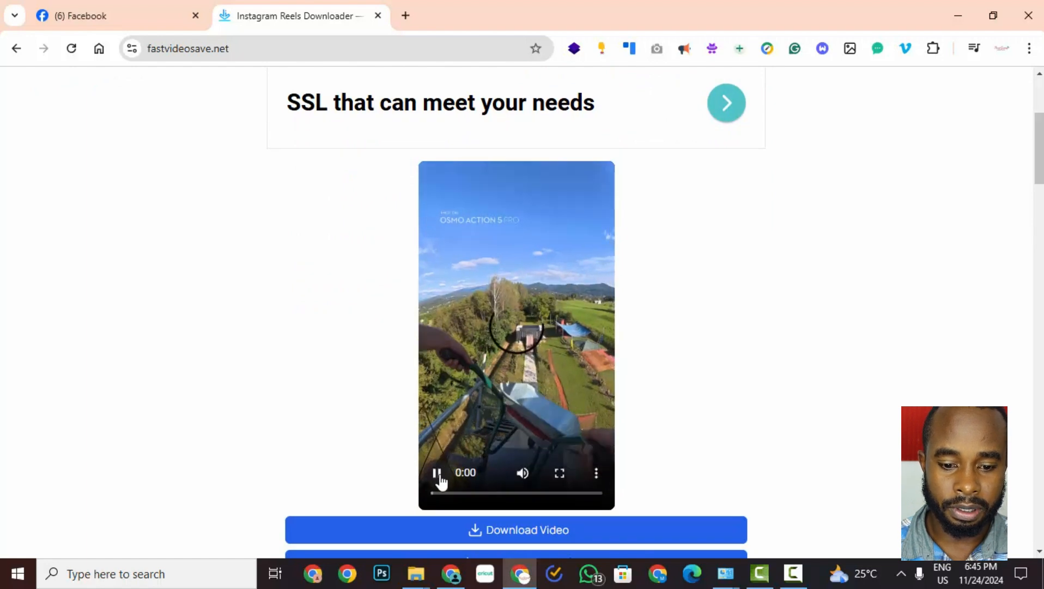
{"action": "left_click", "coordinate": [436, 473]}
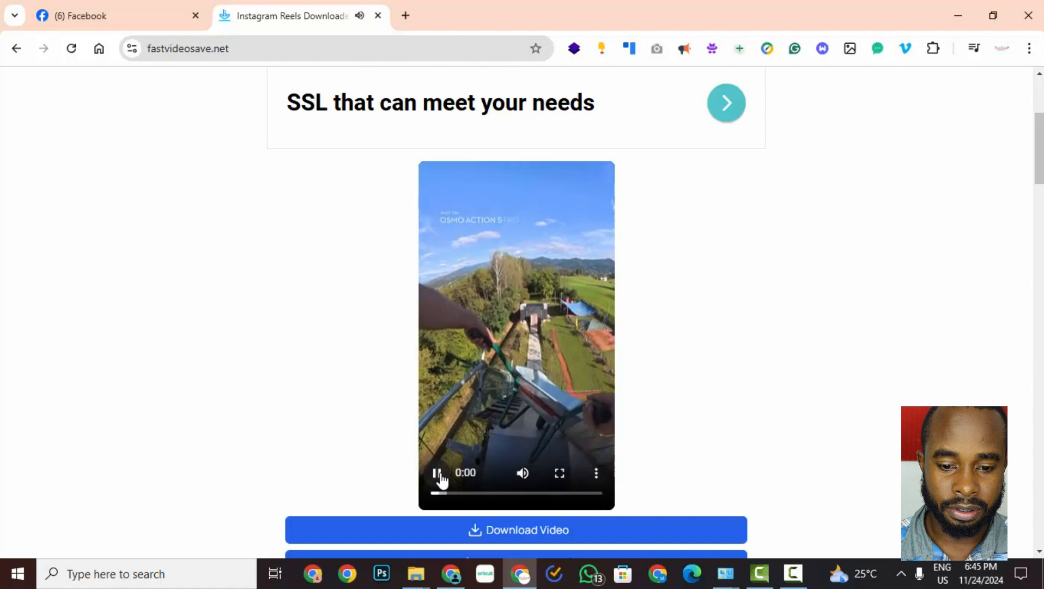
{"action": "left_click", "coordinate": [437, 473]}
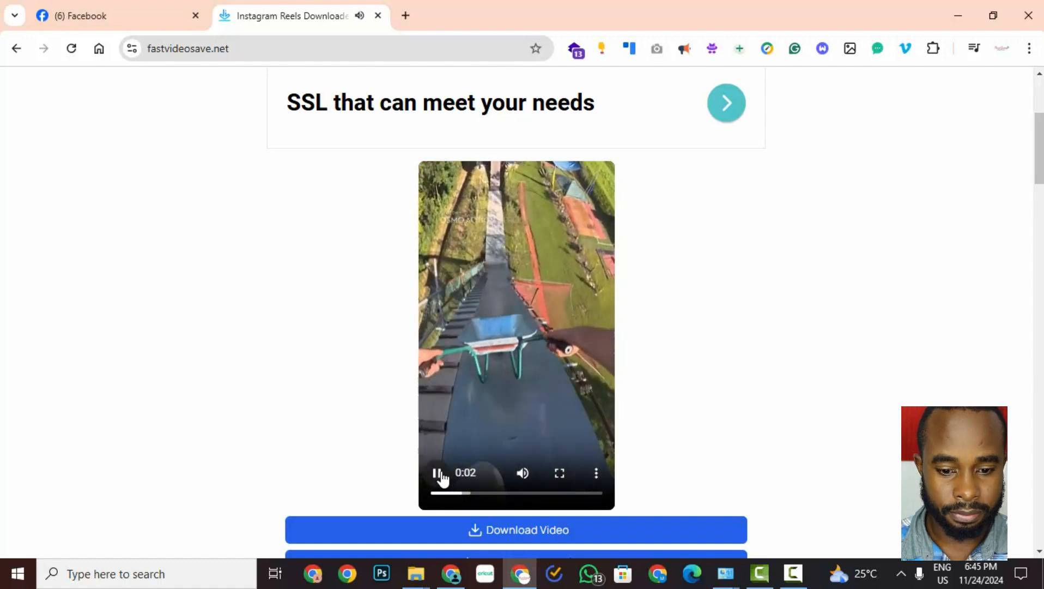
{"action": "left_click", "coordinate": [437, 473]}
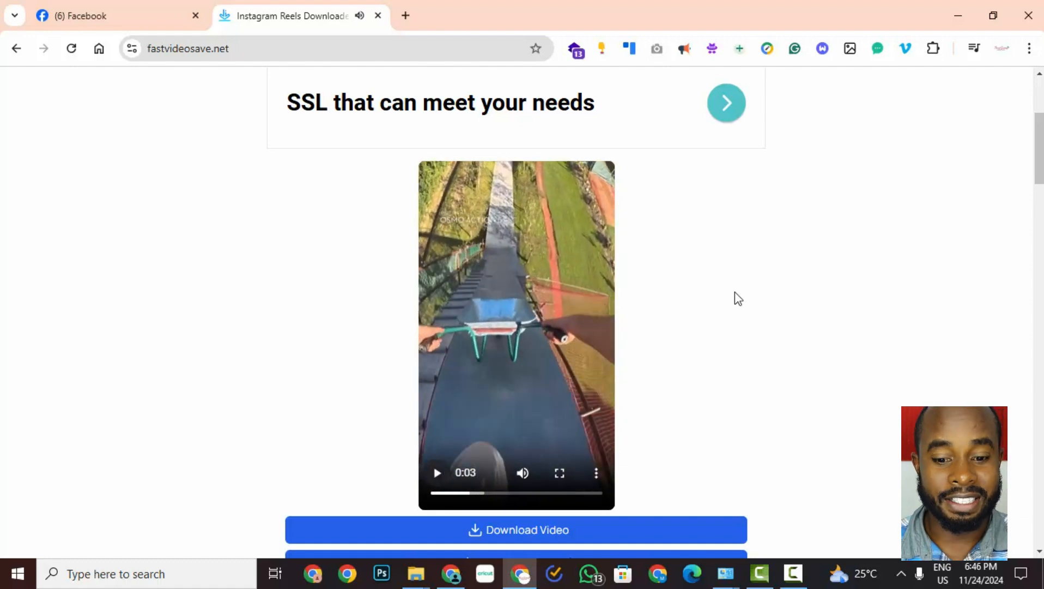
{"action": "scroll", "scroll_direction": "down", "scroll_amount": 3}
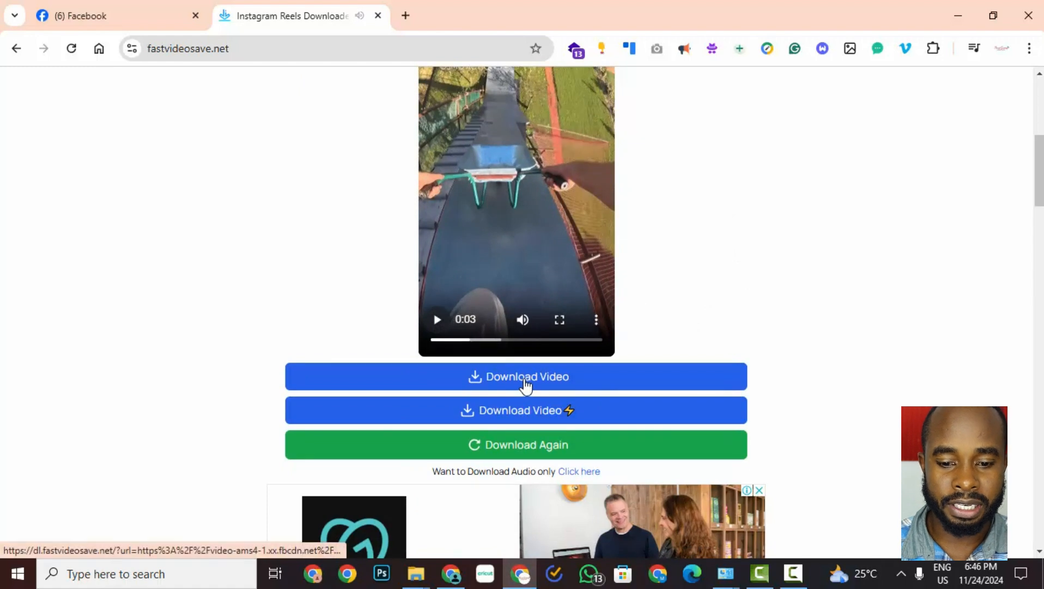
Step: Request Download Video, dismiss the GoDaddy ad, and request it again to reach Save As
{"action": "left_click", "coordinate": [518, 376]}
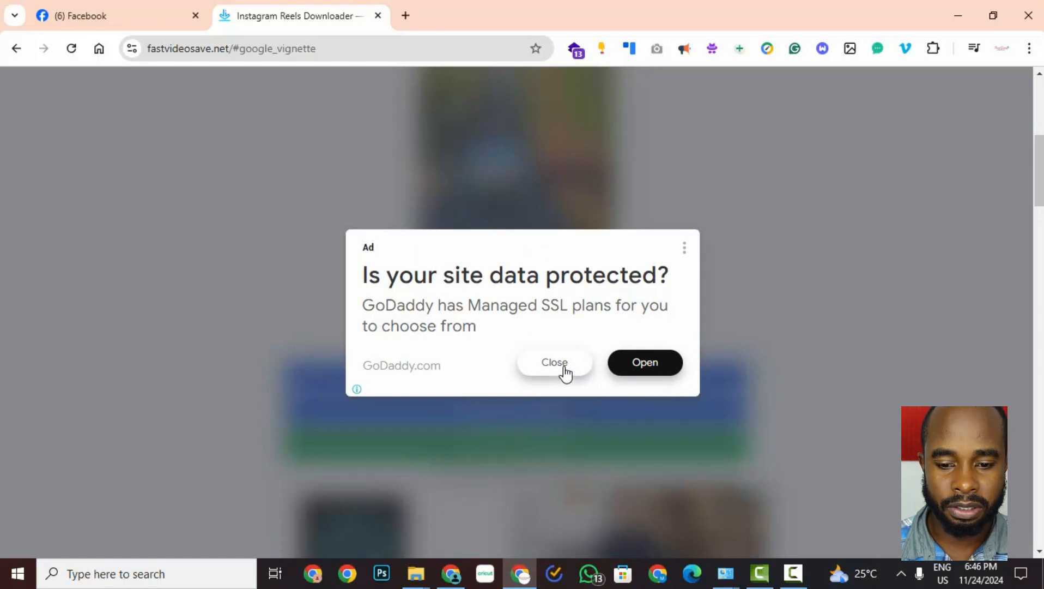
{"action": "left_click", "coordinate": [553, 362]}
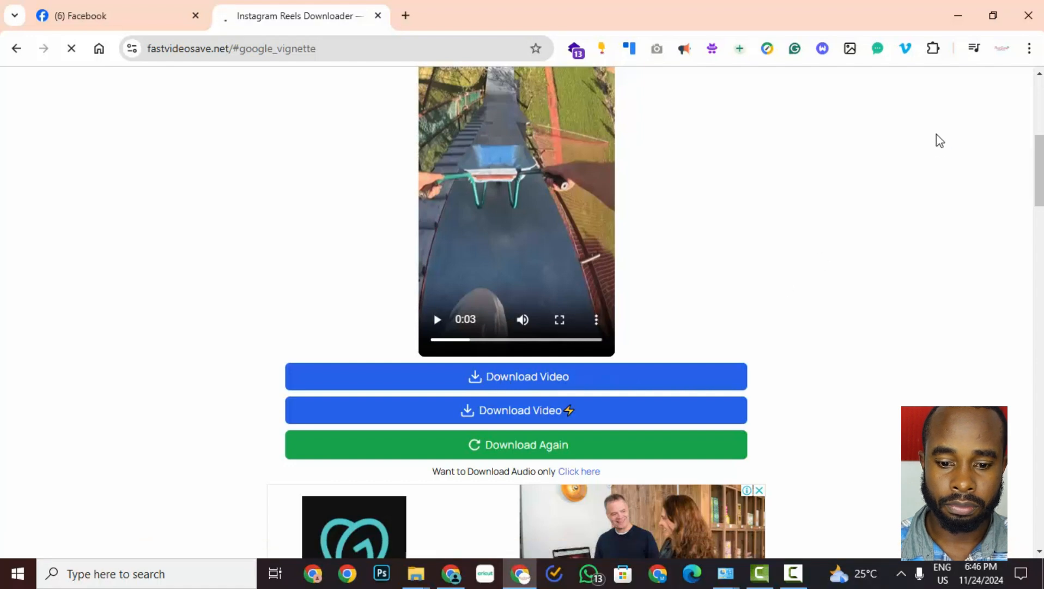
{"action": "left_click", "coordinate": [517, 376]}
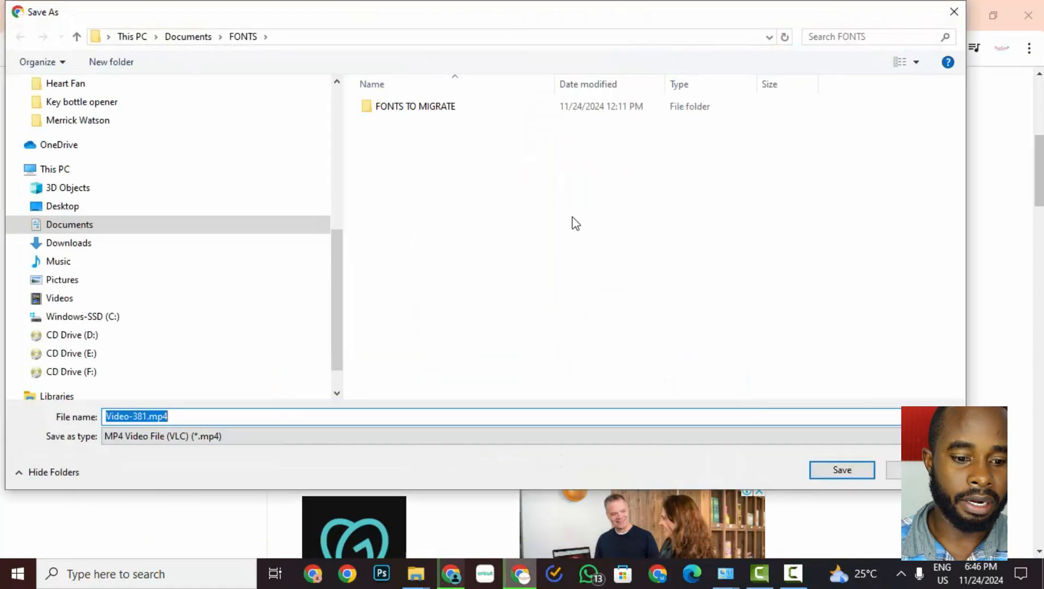
{"action": "mouse_move", "coordinate": [386, 163]}
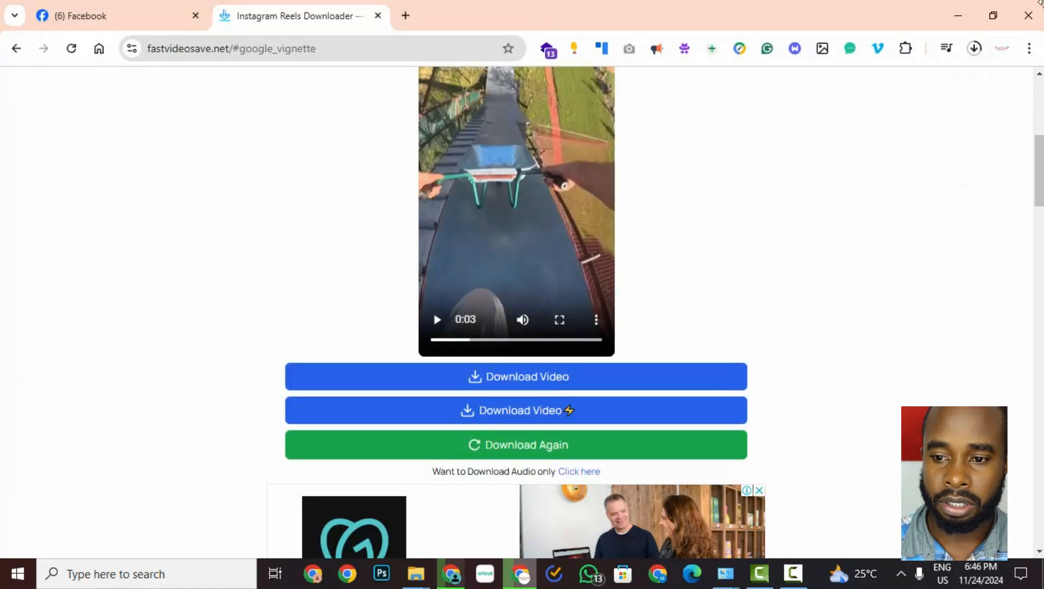
Step: Save the reel as Video-381.mp4 in the FONTS folder and check Chrome's recent downloads
{"action": "left_click", "coordinate": [973, 48]}
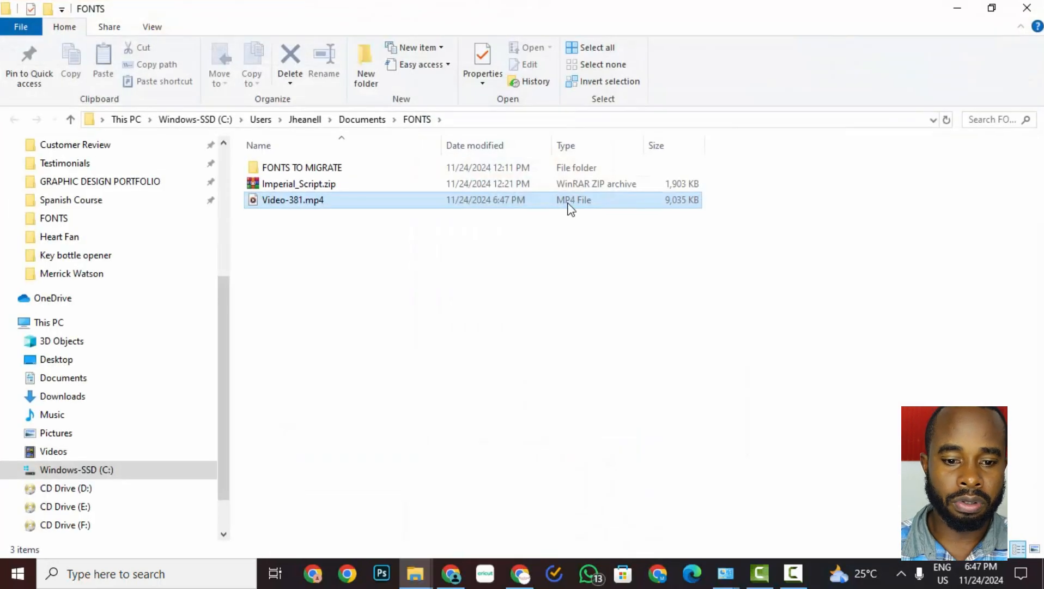
Step: Launch Video-381.mp4 from the FONTS folder in Media Player
{"action": "left_click", "coordinate": [292, 199]}
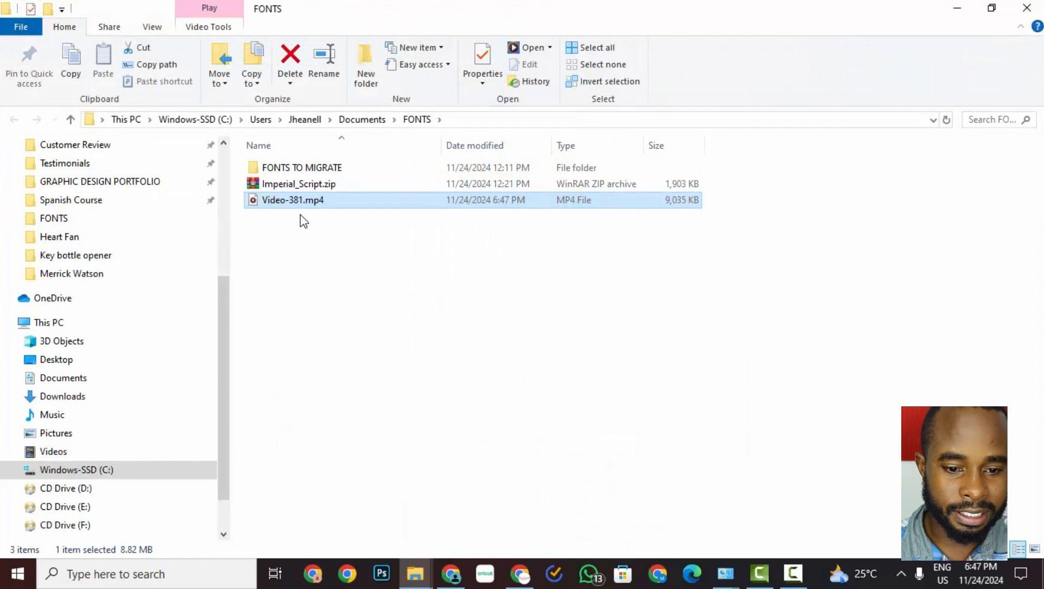
{"action": "mouse_move", "coordinate": [304, 209]}
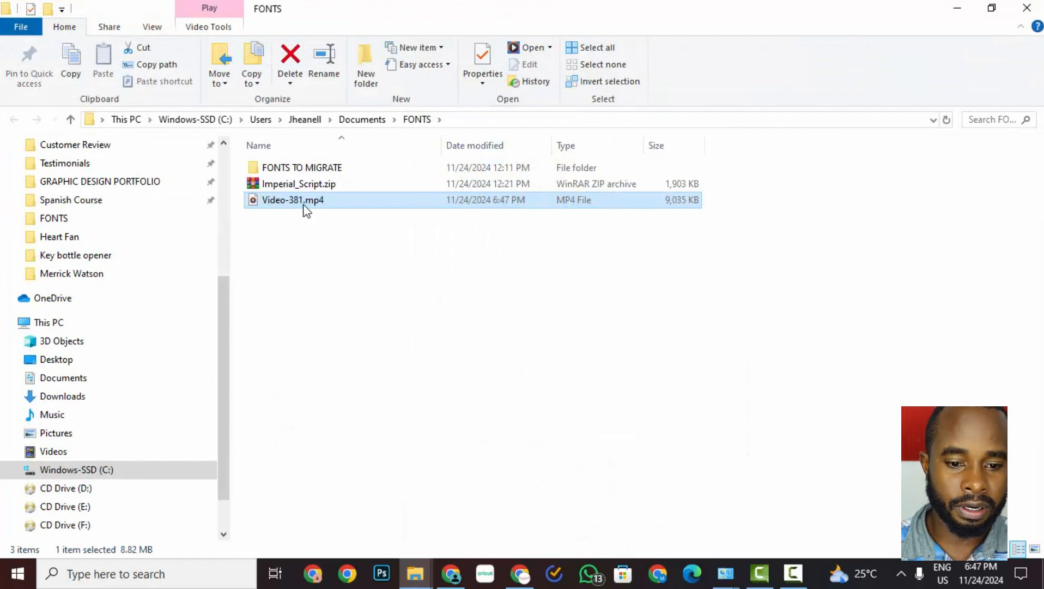
{"action": "double_click", "coordinate": [292, 200]}
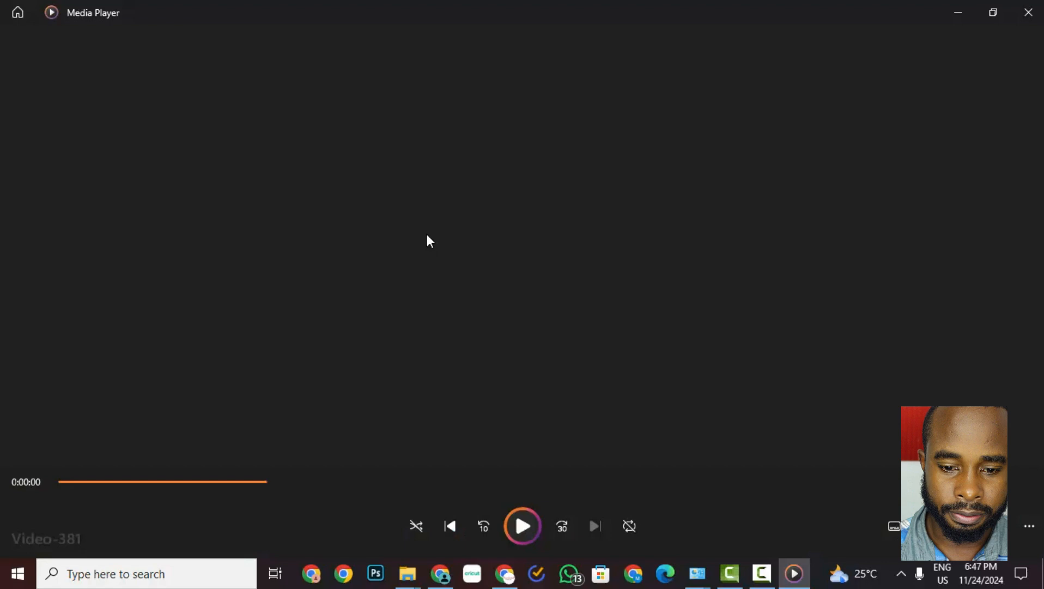
Step: Play Video-381 for about six of its nine seconds, then pause it
{"action": "left_click", "coordinate": [522, 526]}
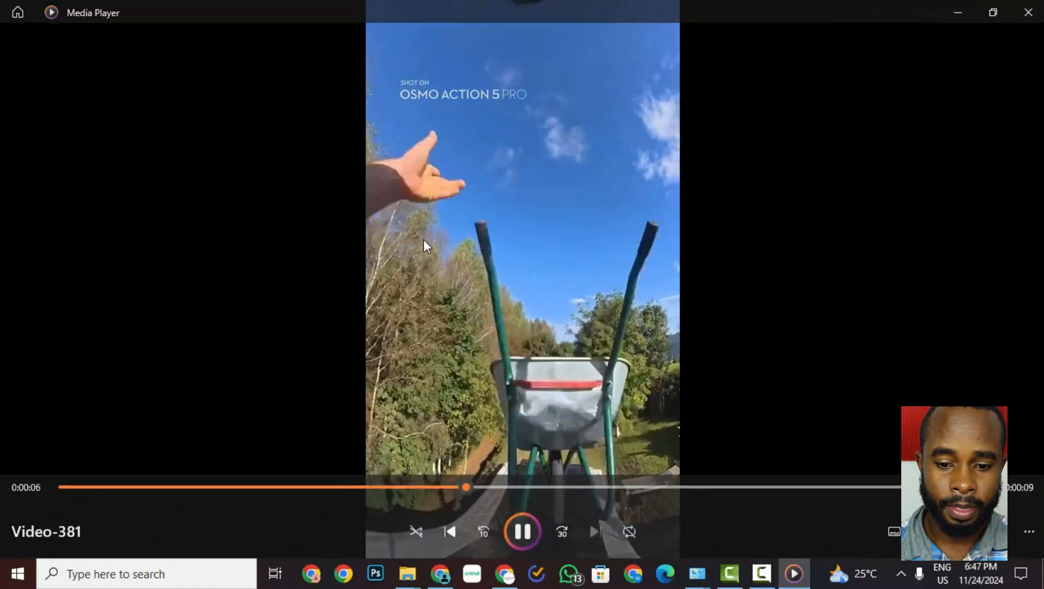
{"action": "left_click", "coordinate": [522, 531]}
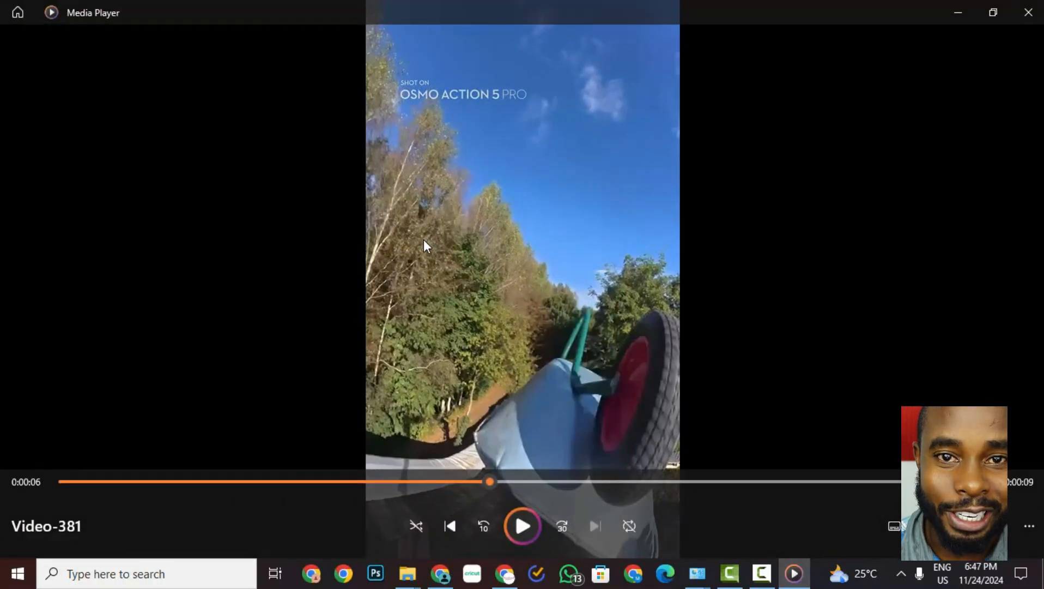